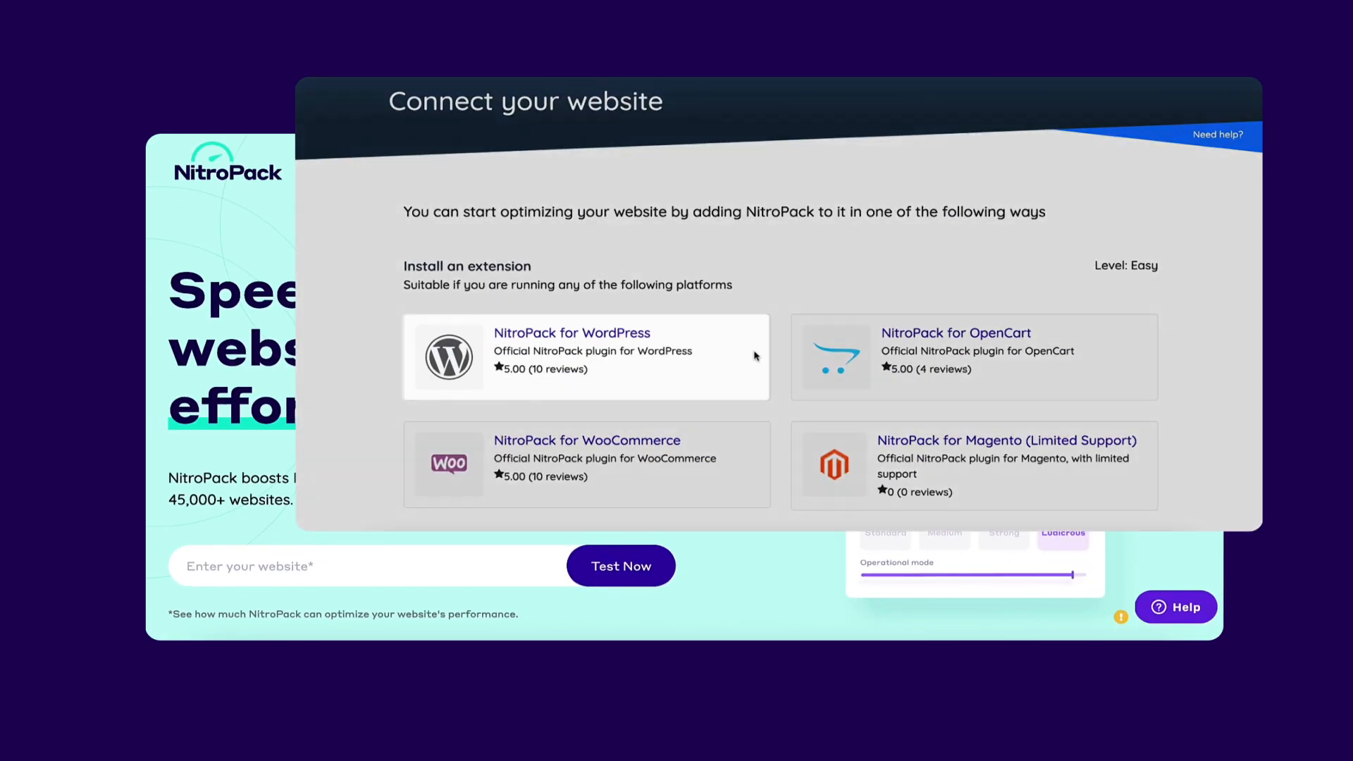
pyautogui.moveTo(1145, 454)
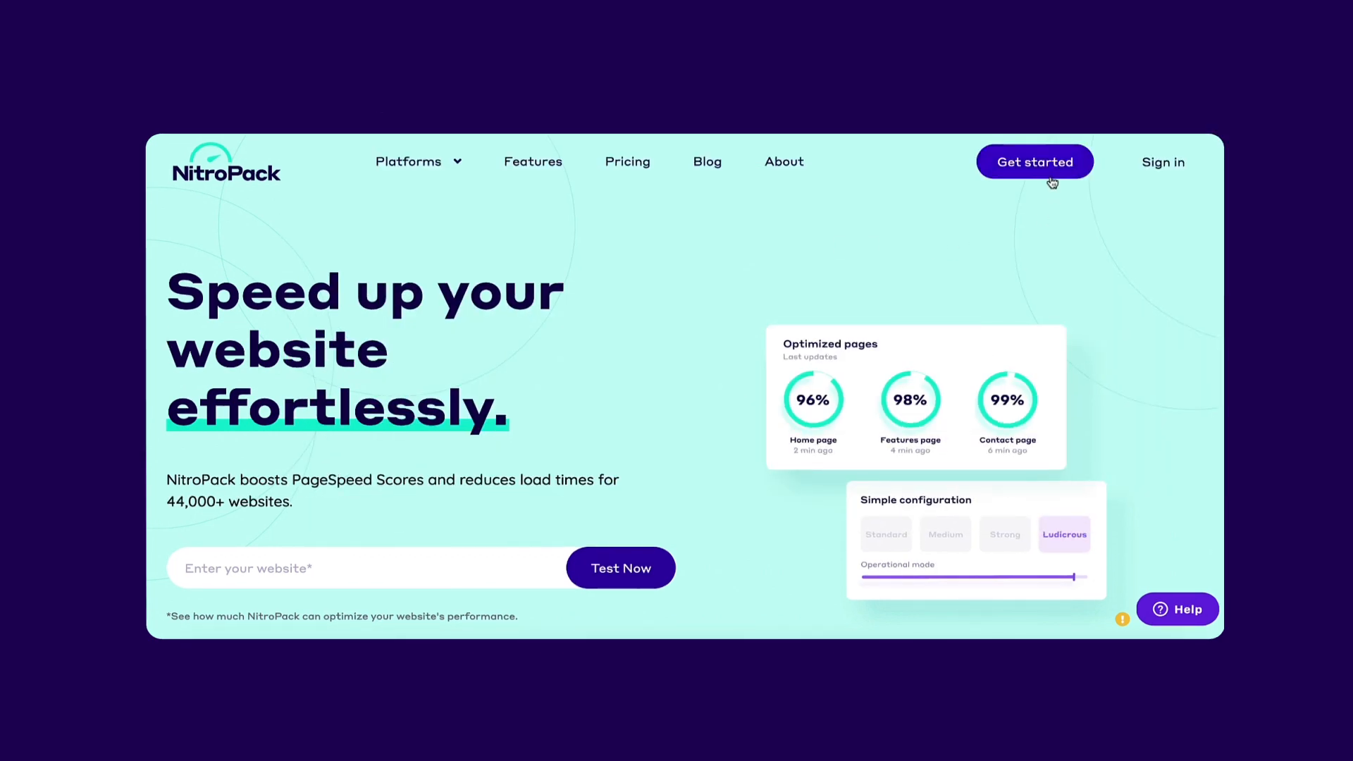
# - Bring up the NitroPack pricing plans from Get started and look through them
pyautogui.click(627, 161)
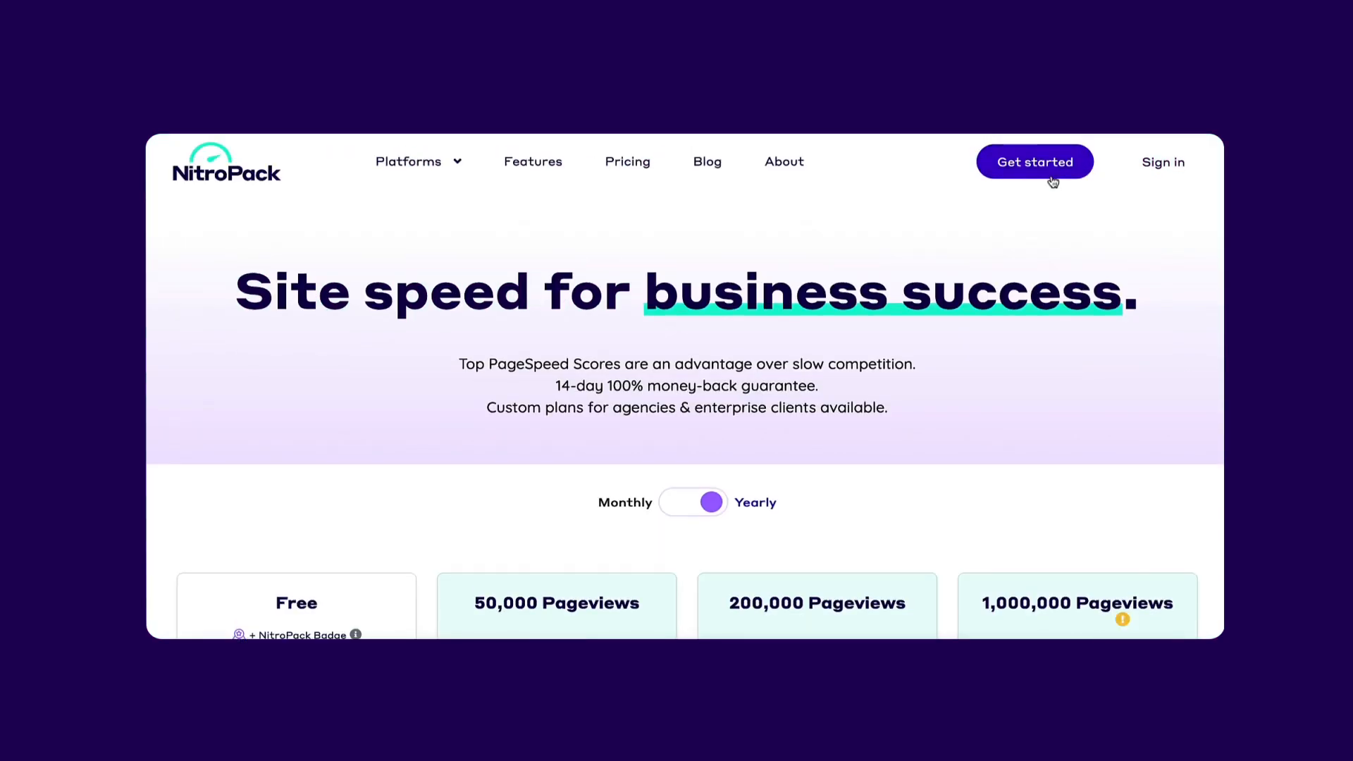
pyautogui.scroll(-3)
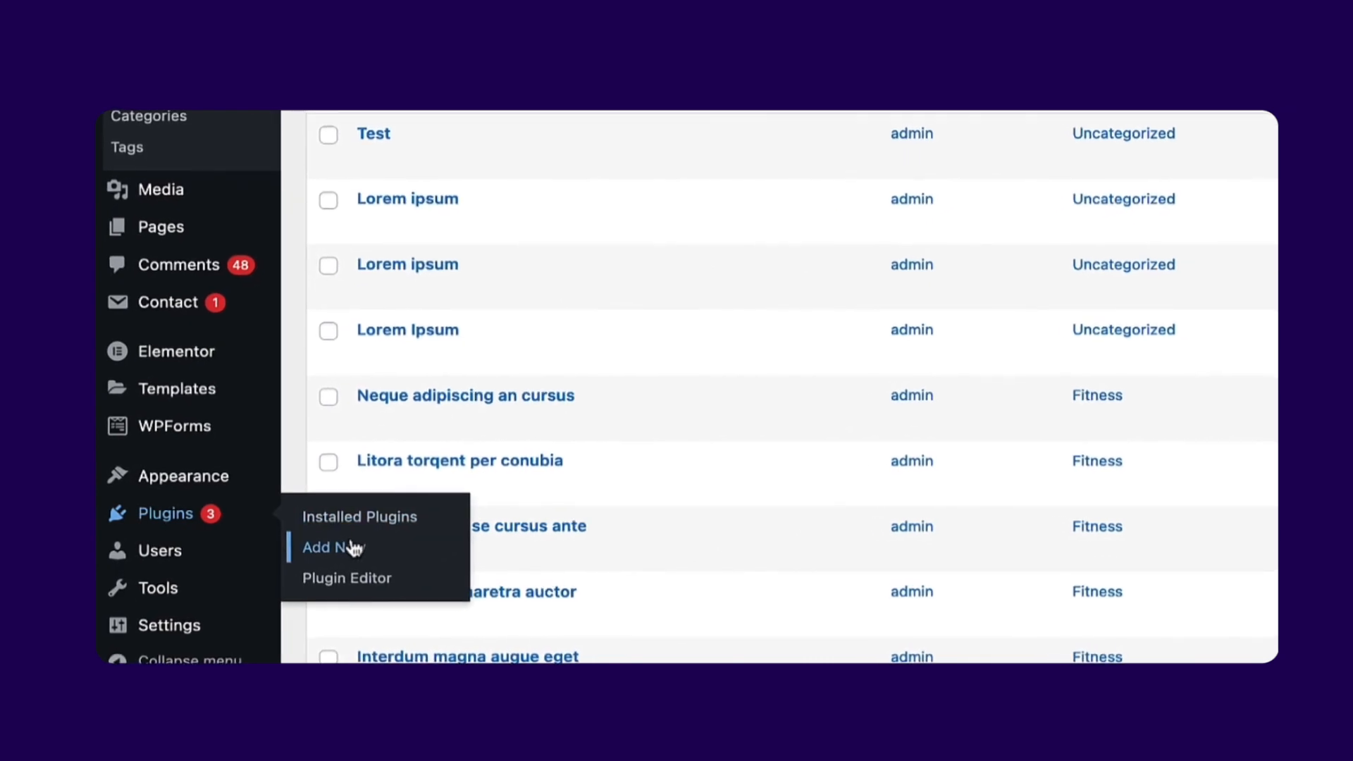
# - Search 'nitropack' in Add Plugins, install and activate it, and connect the site to NitroPack
pyautogui.click(321, 546)
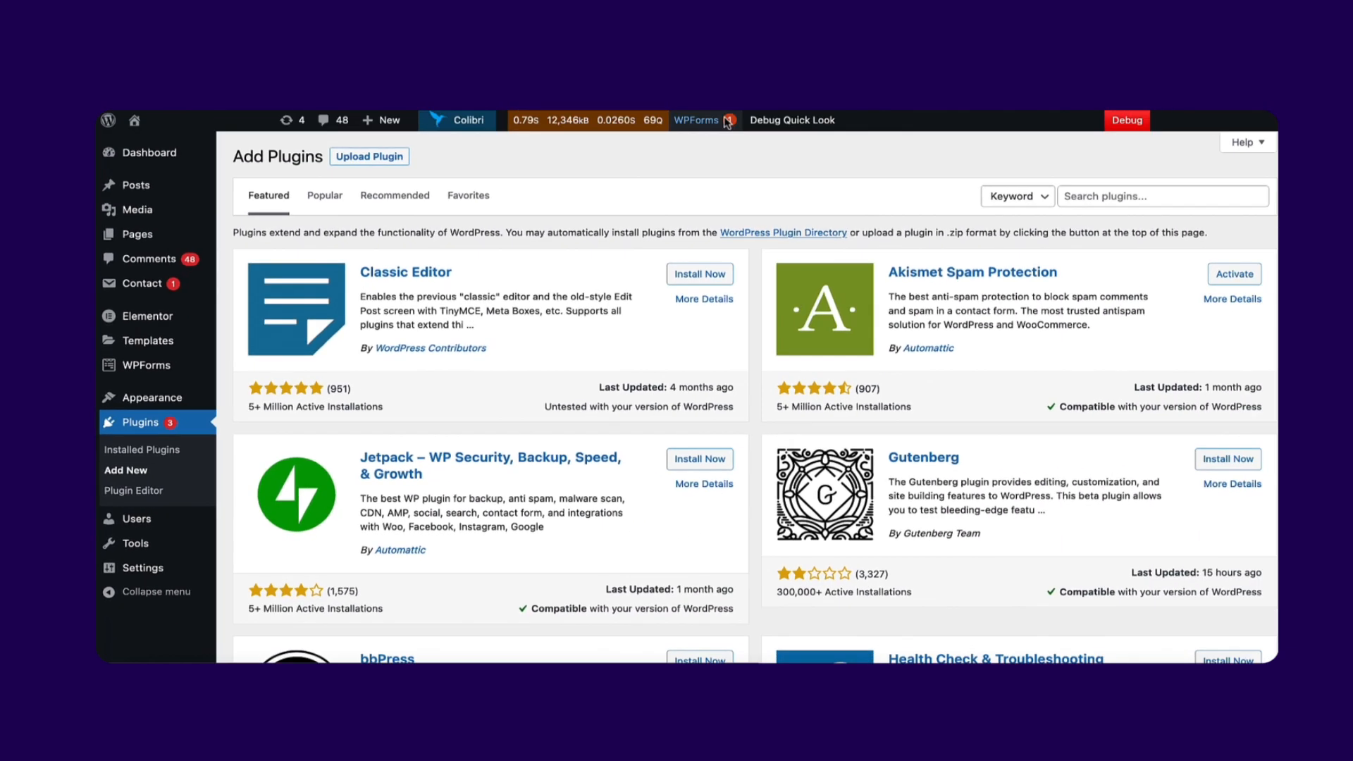
pyautogui.write('nitropack')
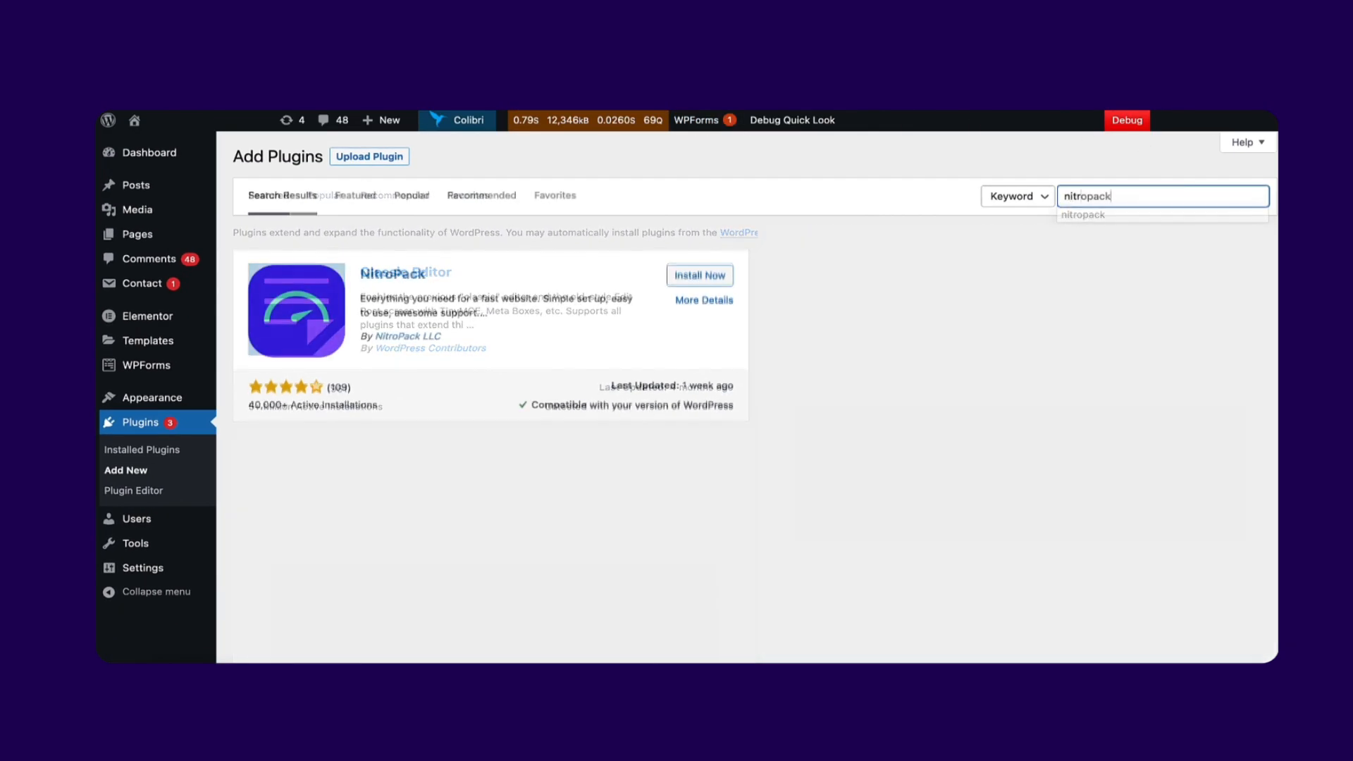
pyautogui.click(700, 275)
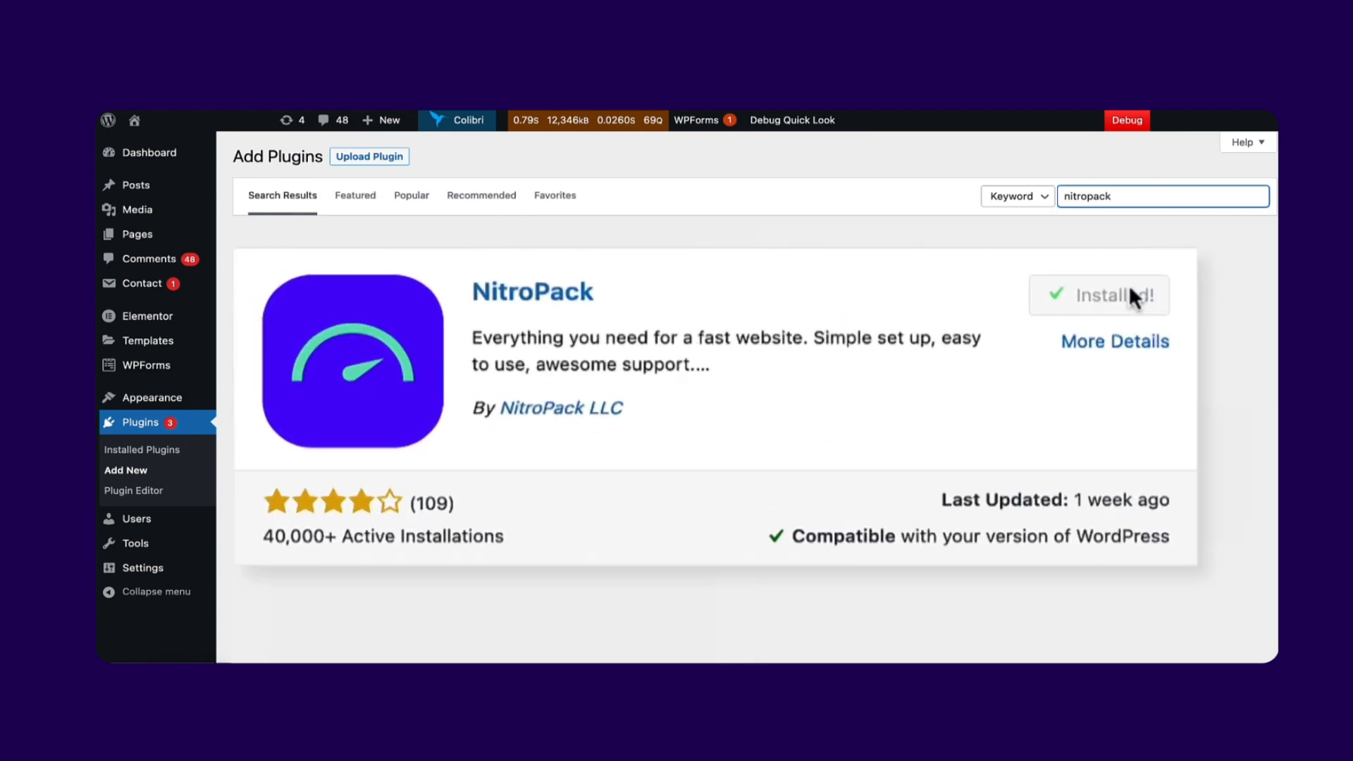
pyautogui.click(1111, 296)
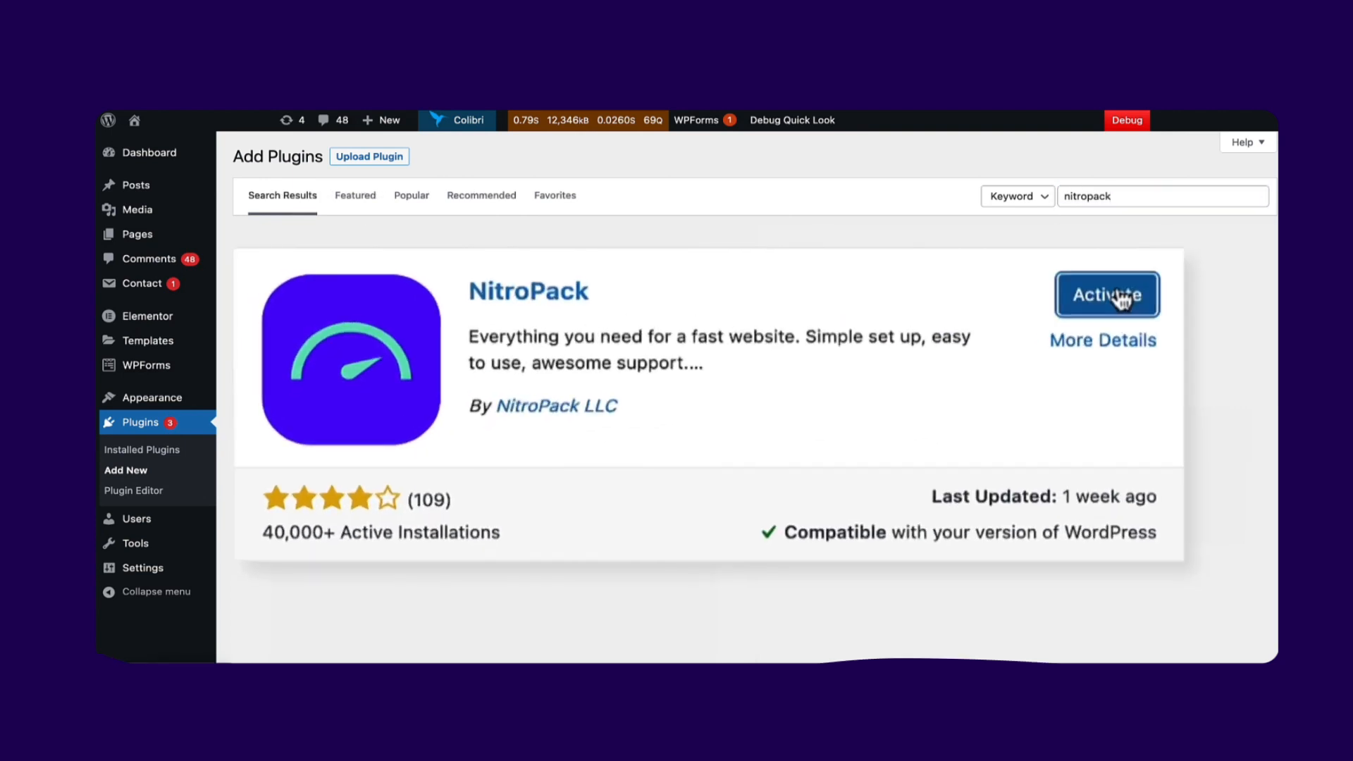
pyautogui.click(1108, 295)
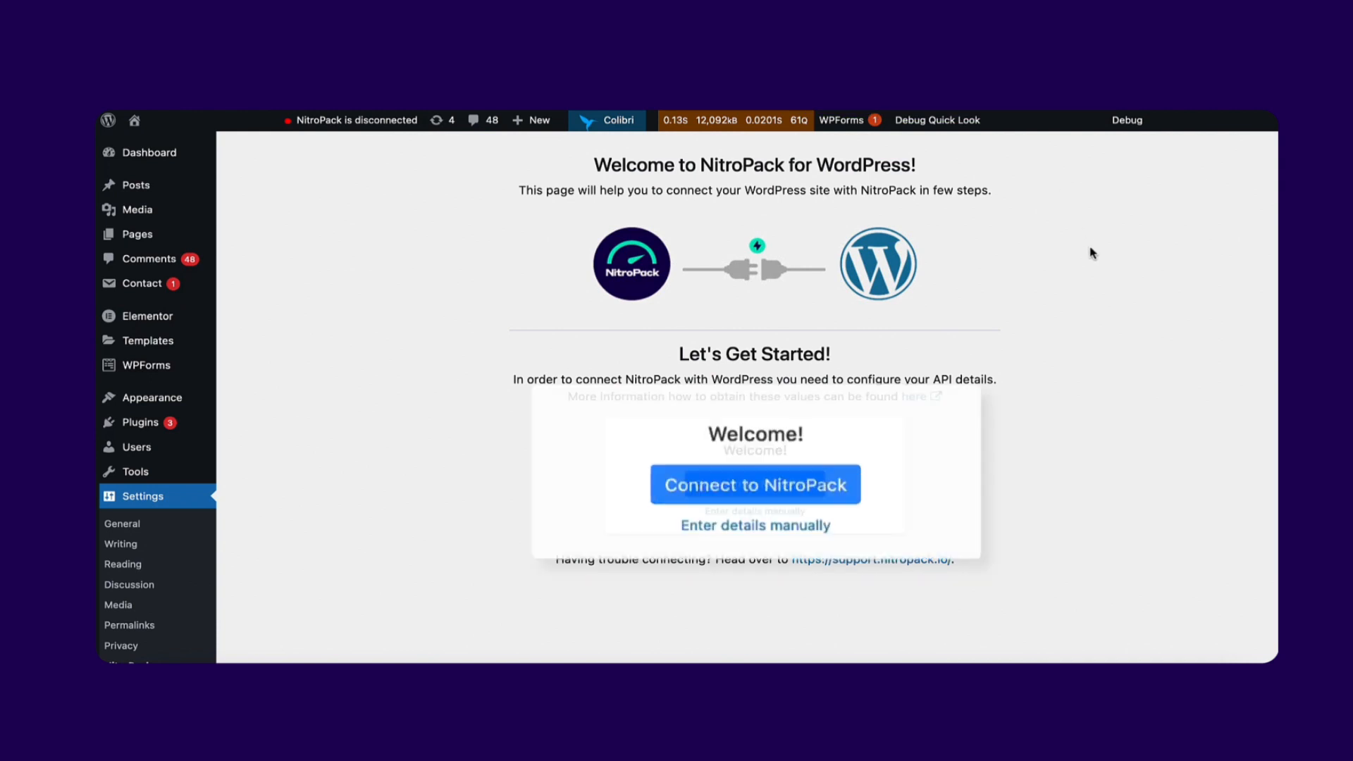
pyautogui.click(755, 485)
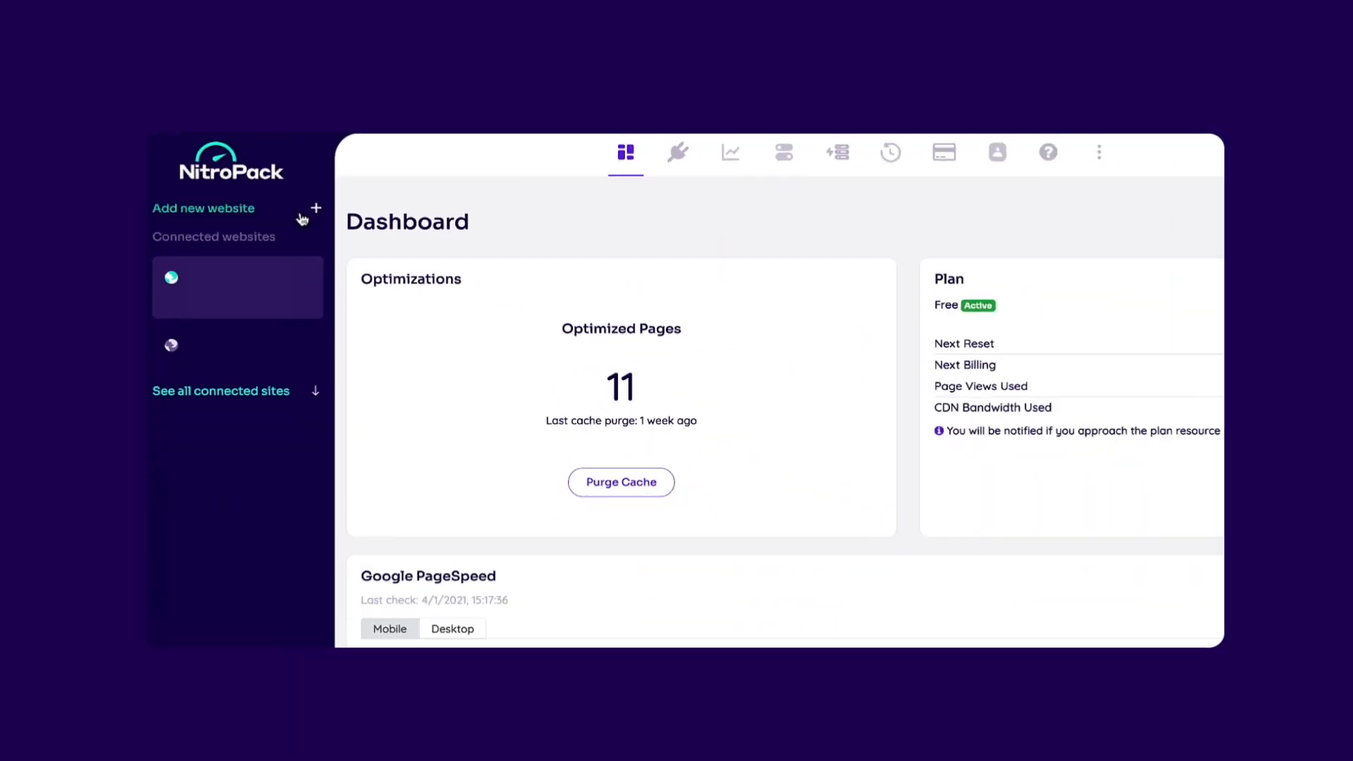
# - Show the Optimizations list and tick two URLs so Purge 2 URLs is offered
pyautogui.click(730, 152)
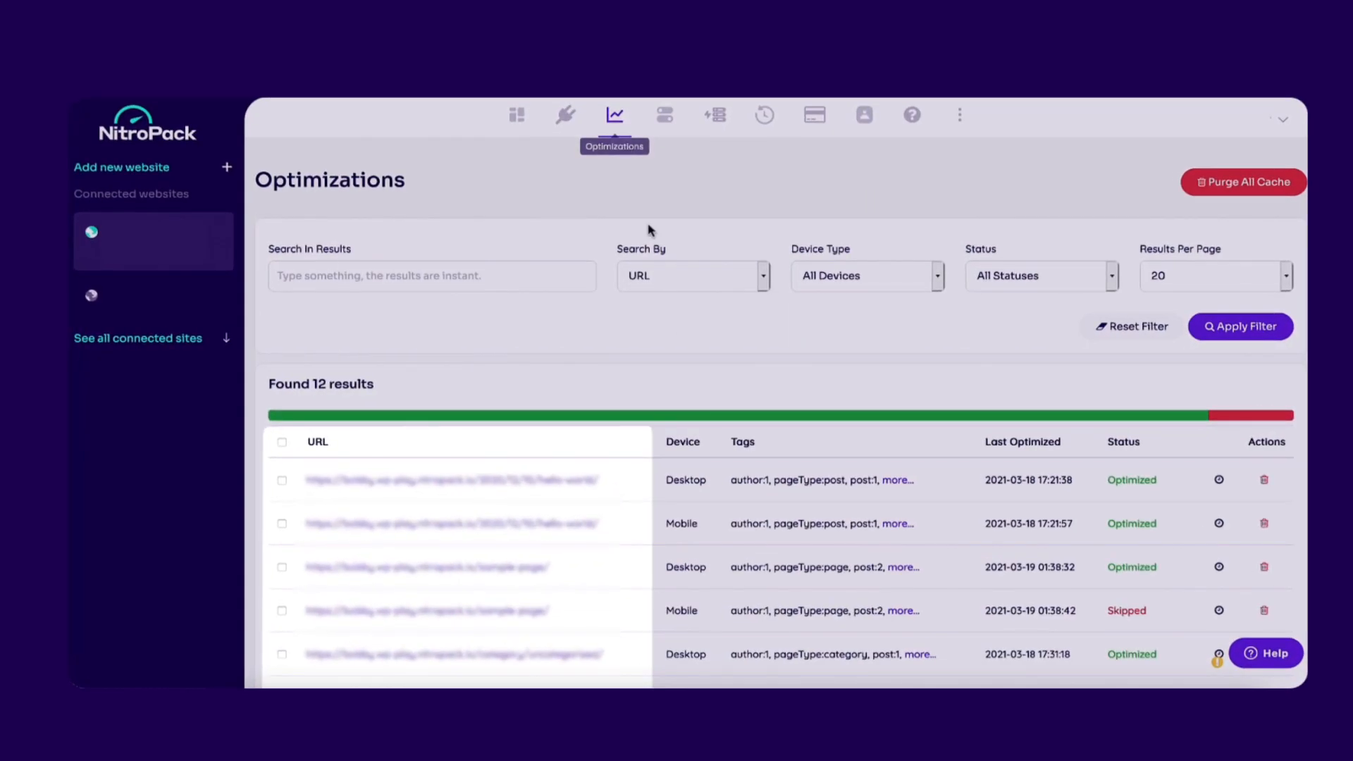
pyautogui.moveTo(626, 587)
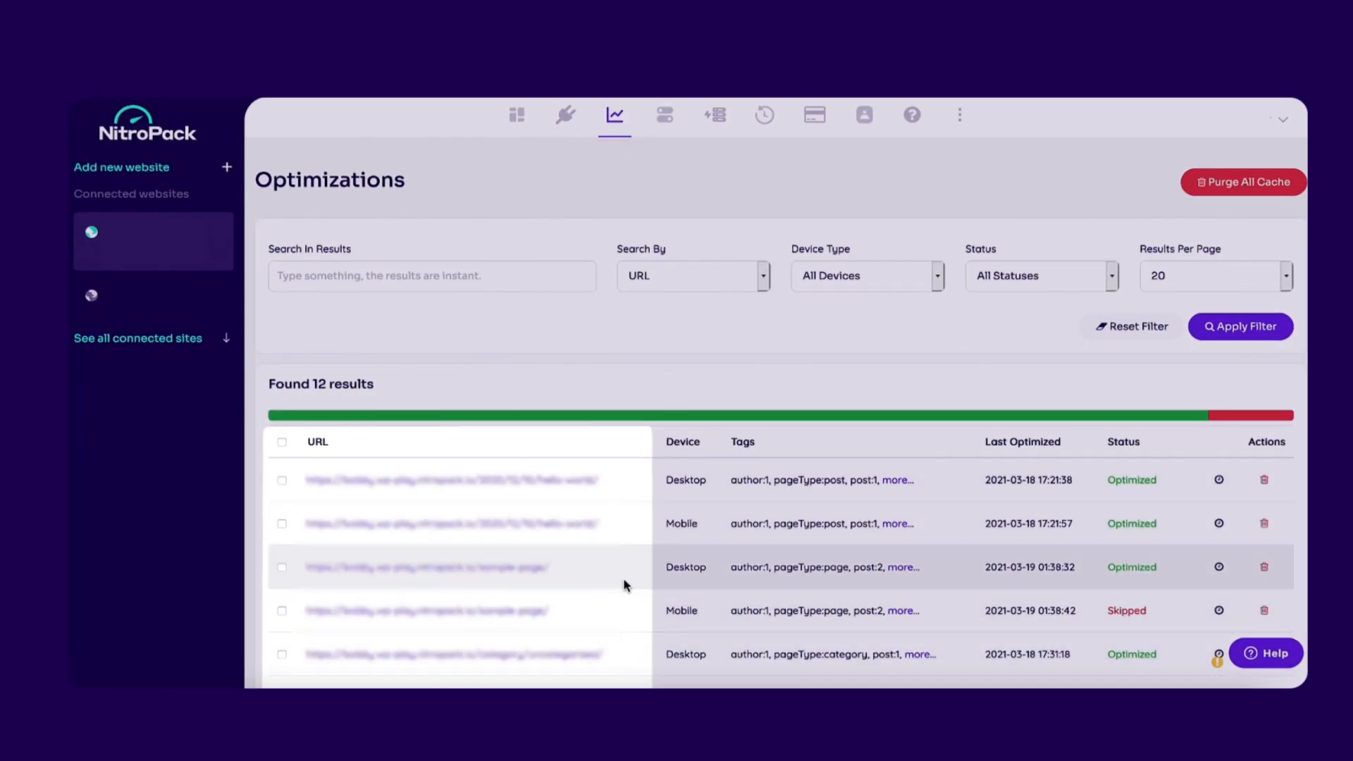
pyautogui.moveTo(650, 643)
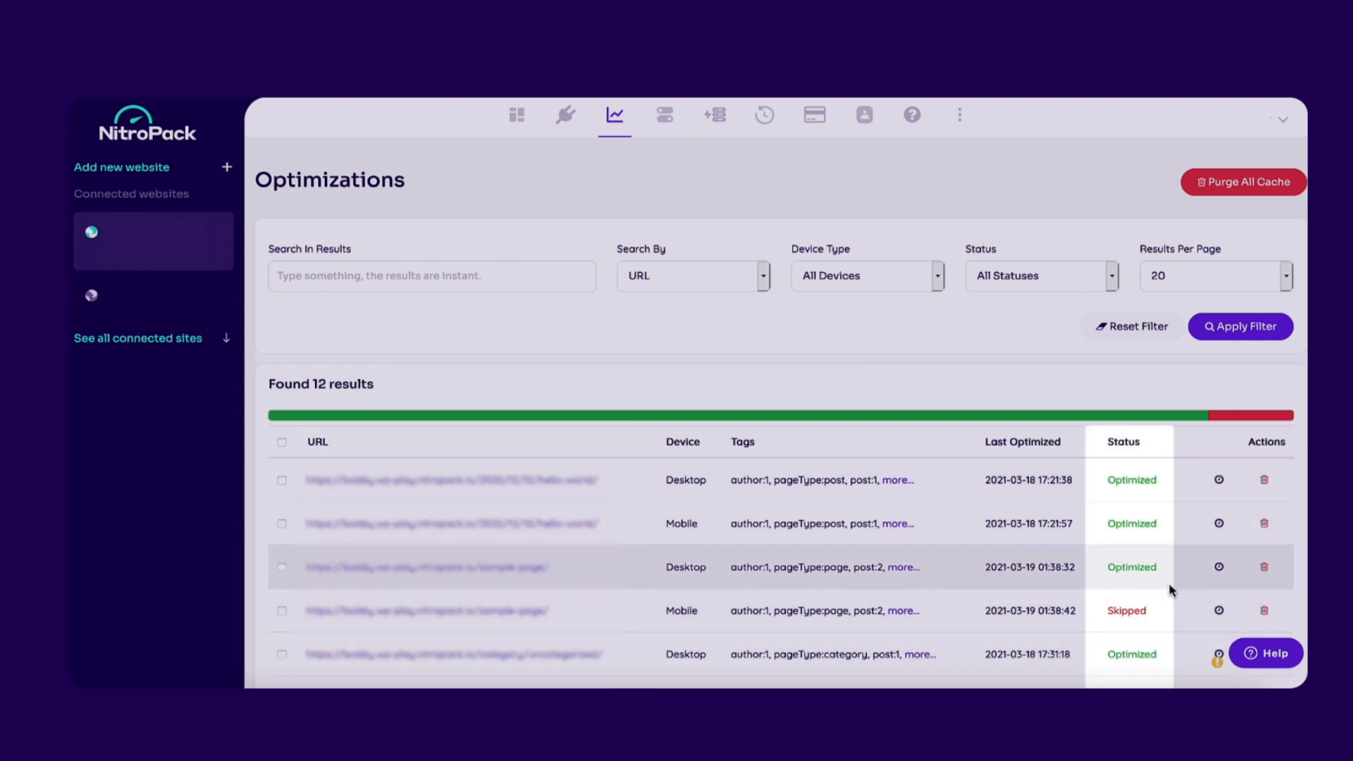
pyautogui.moveTo(1263, 484)
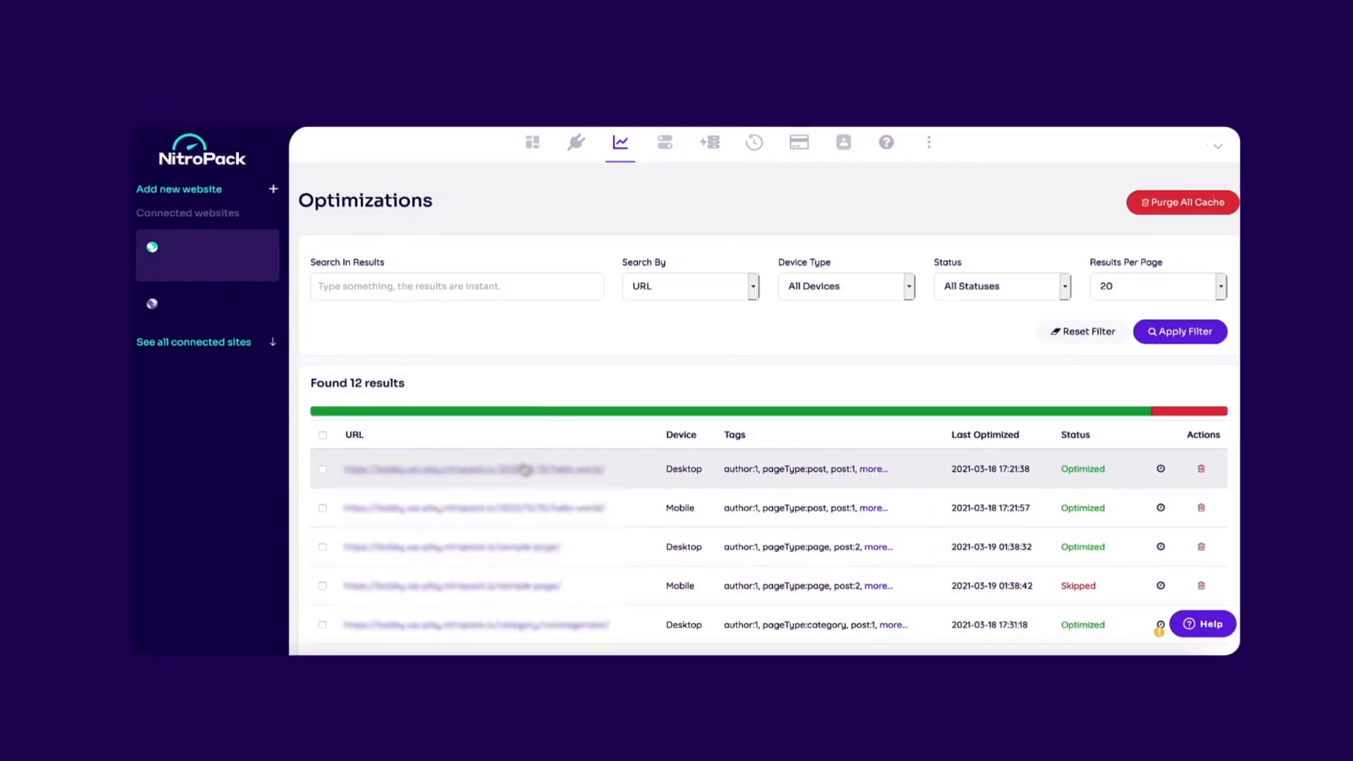
pyautogui.click(321, 467)
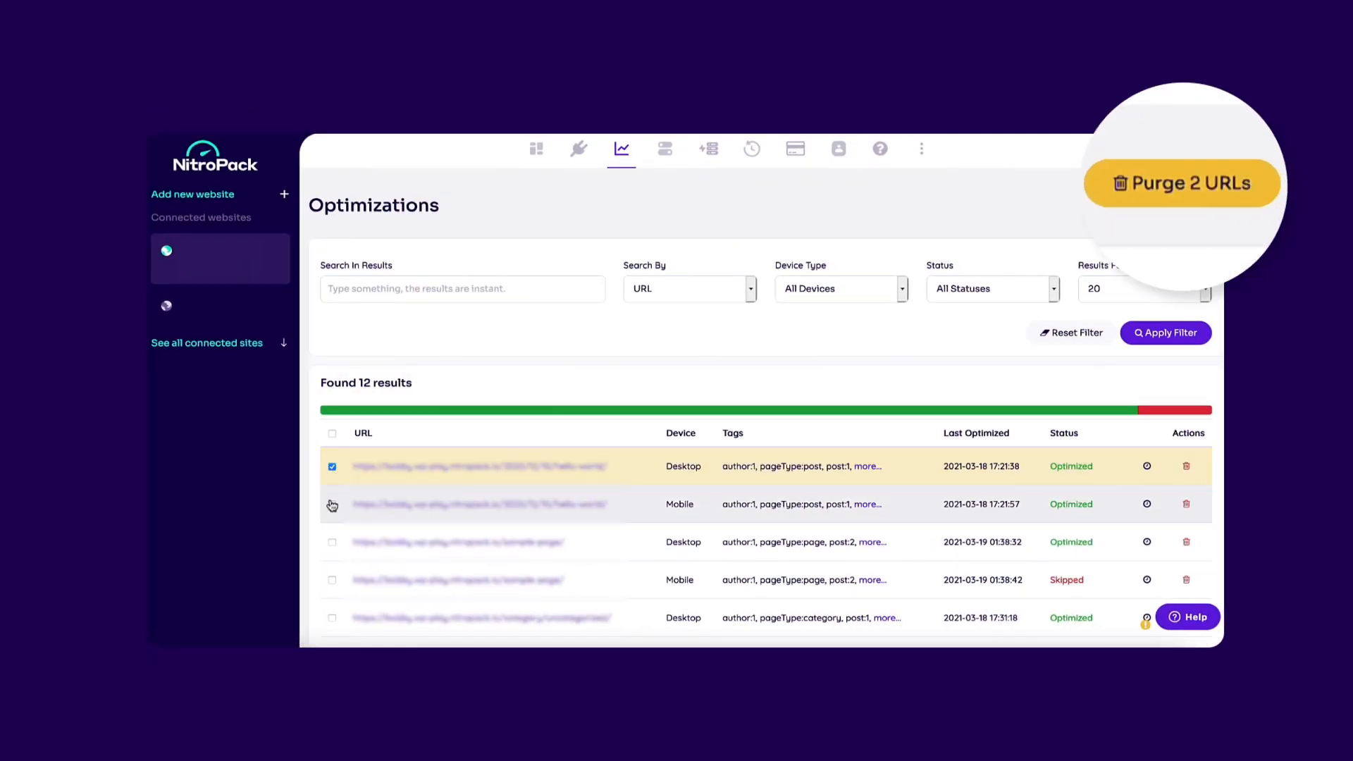
pyautogui.click(333, 542)
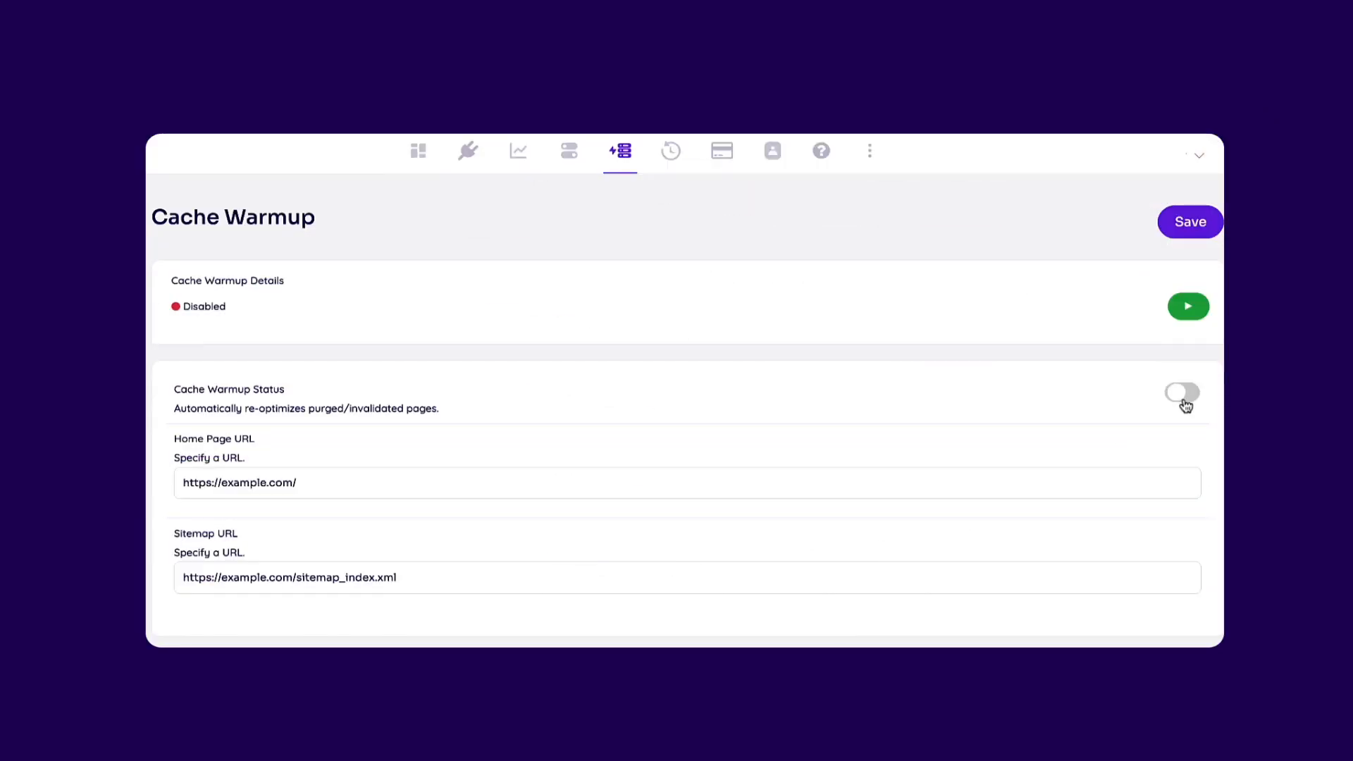
# - Switch Cache Warmup Status on
pyautogui.click(1182, 393)
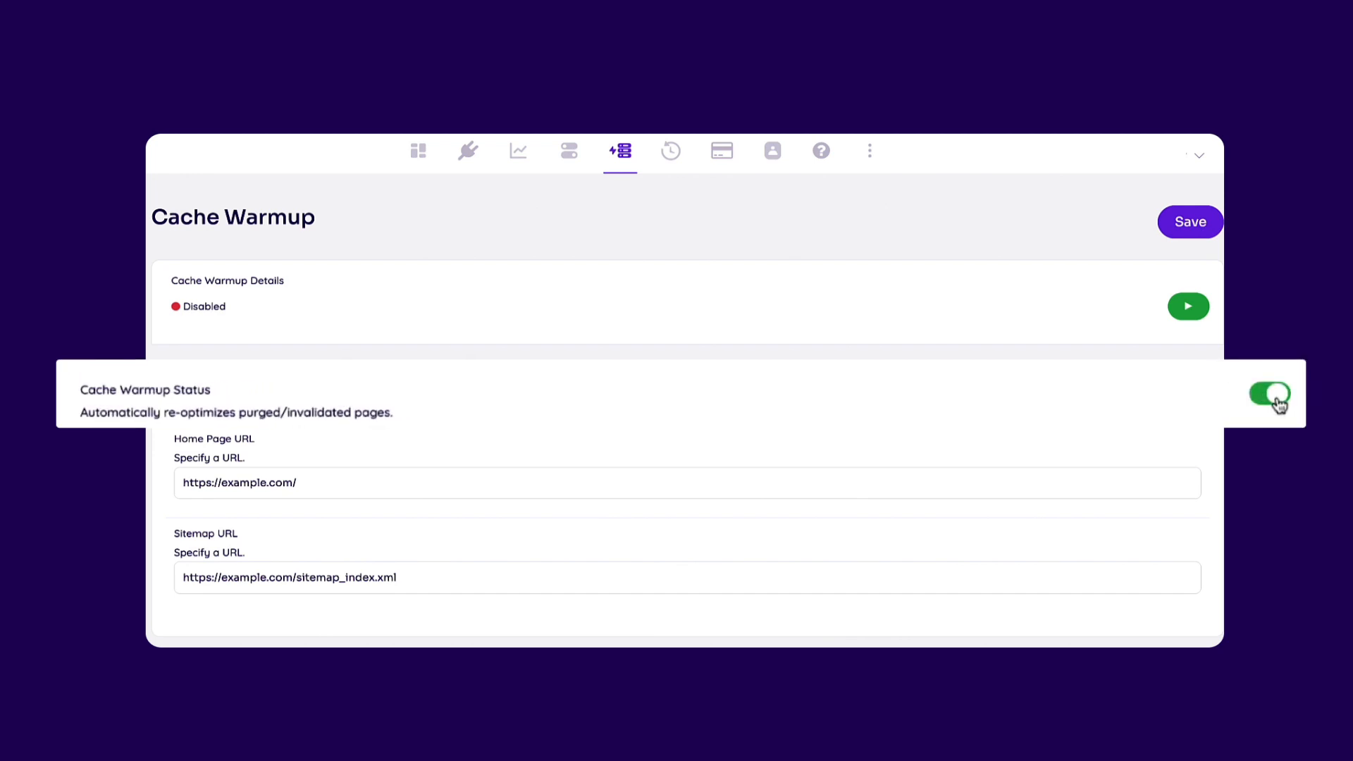
pyautogui.click(1269, 395)
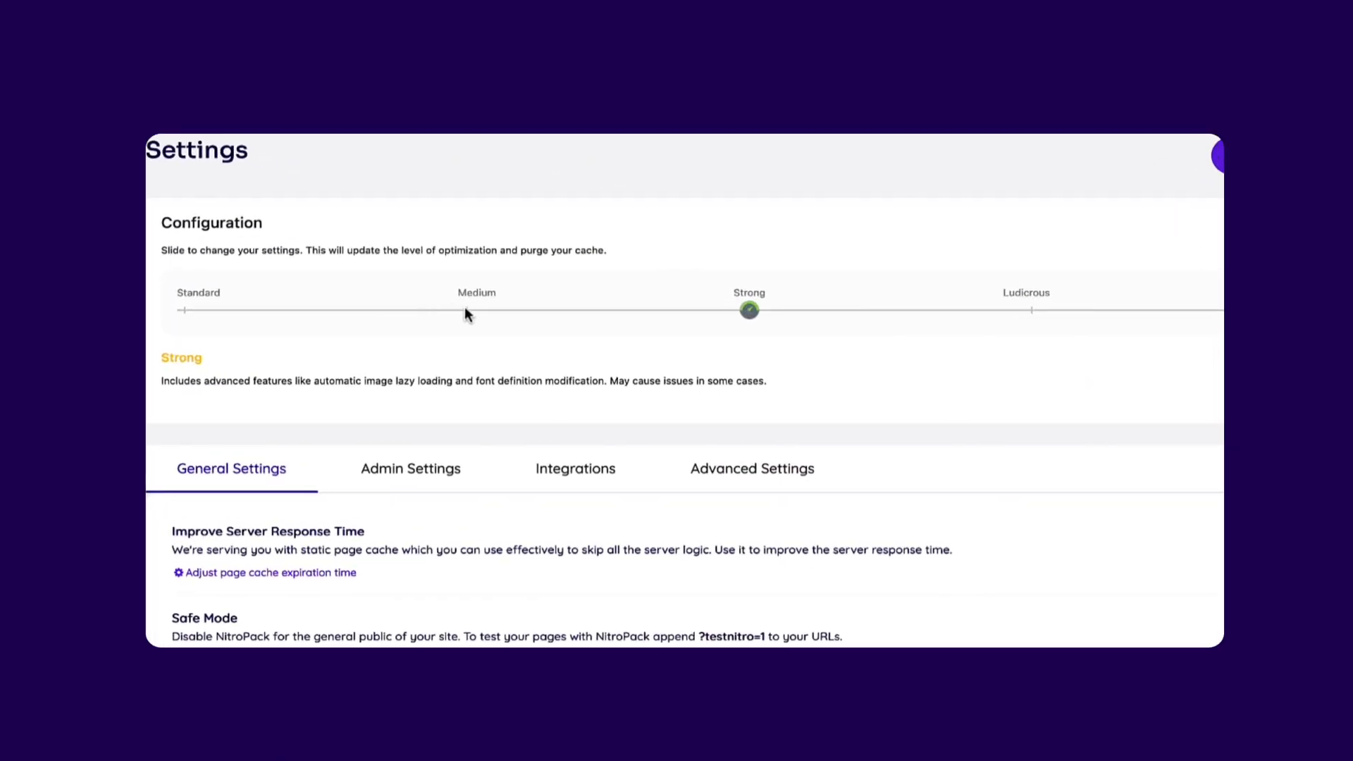
# - Raise the Configuration slider to Ludicrous and look through the Advanced Settings exclusions
pyautogui.moveTo(749, 309); pyautogui.dragTo(898, 308)
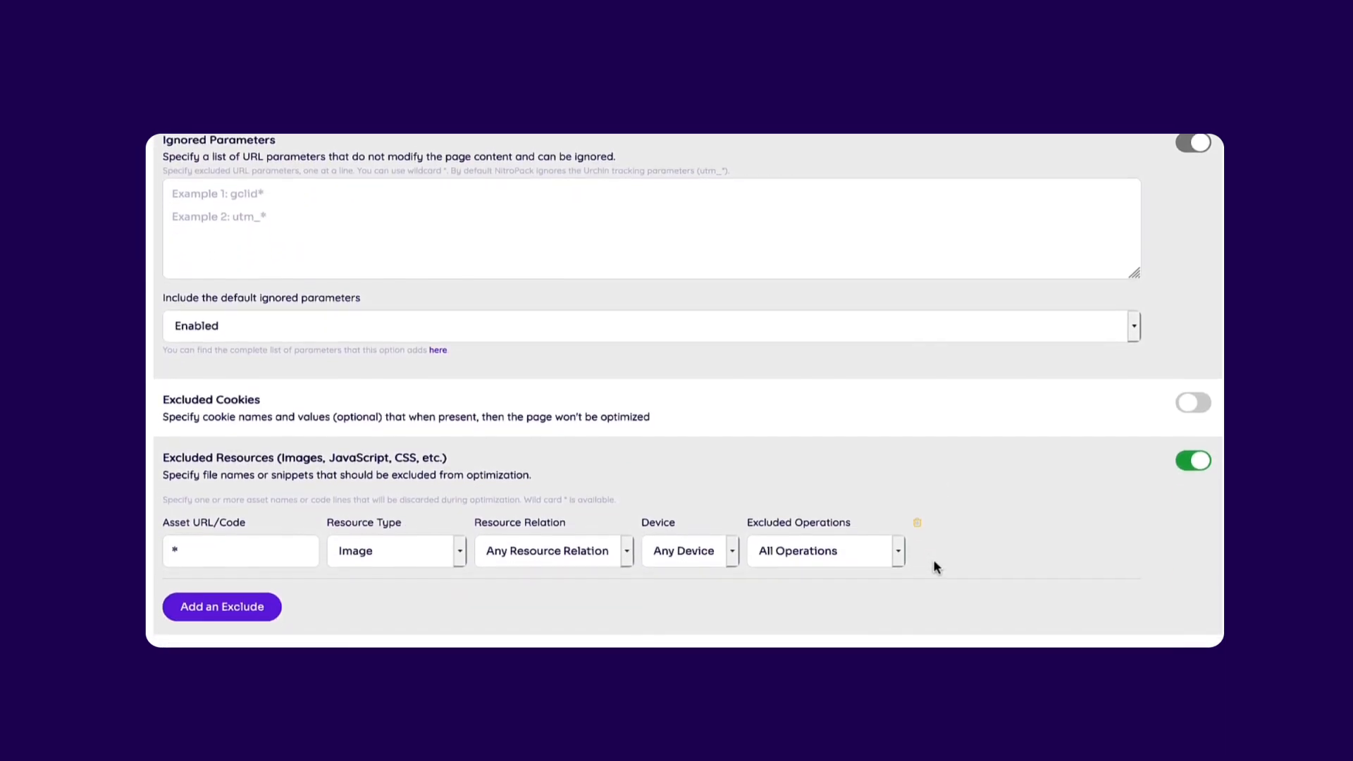
pyautogui.scroll(-3)
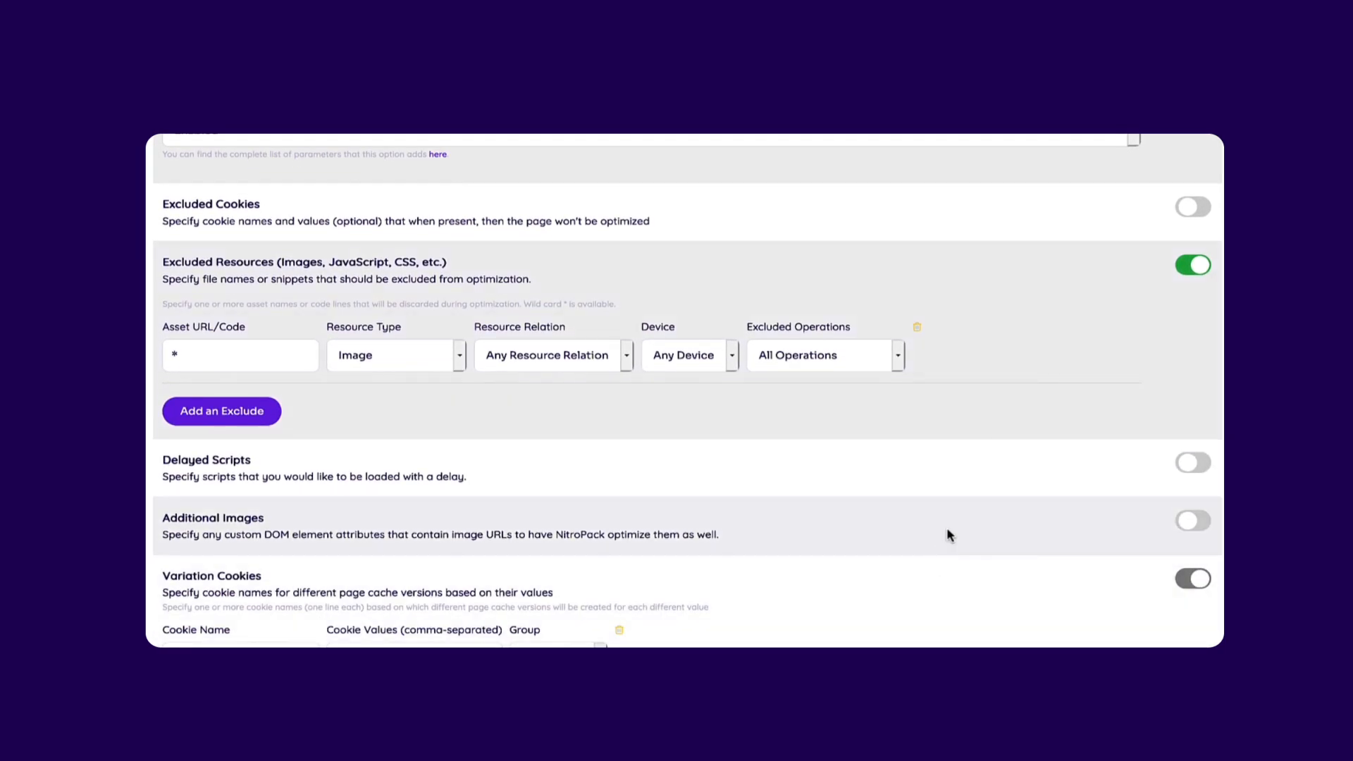
pyautogui.moveTo(833, 263)
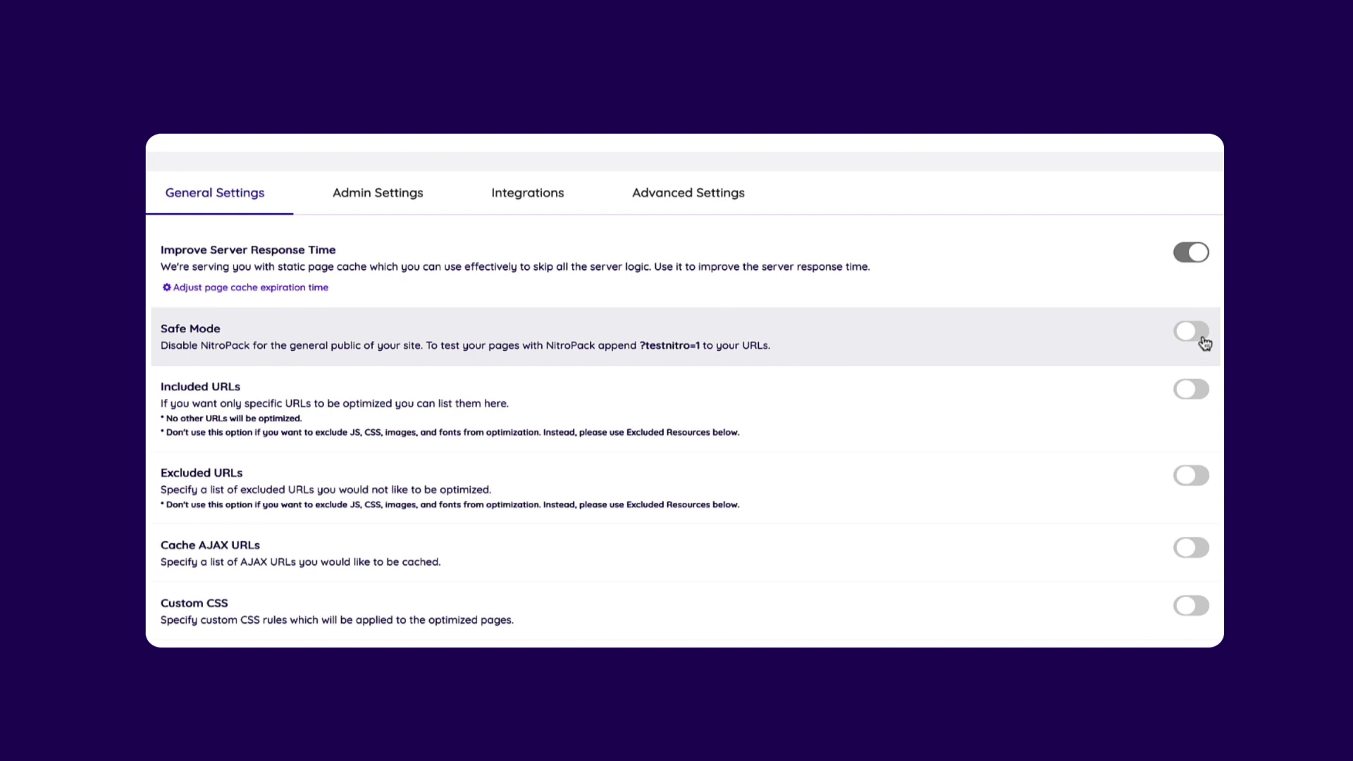
# - Turn on Safe Mode and Custom CSS in General Settings and save the settings
pyautogui.click(1190, 332)
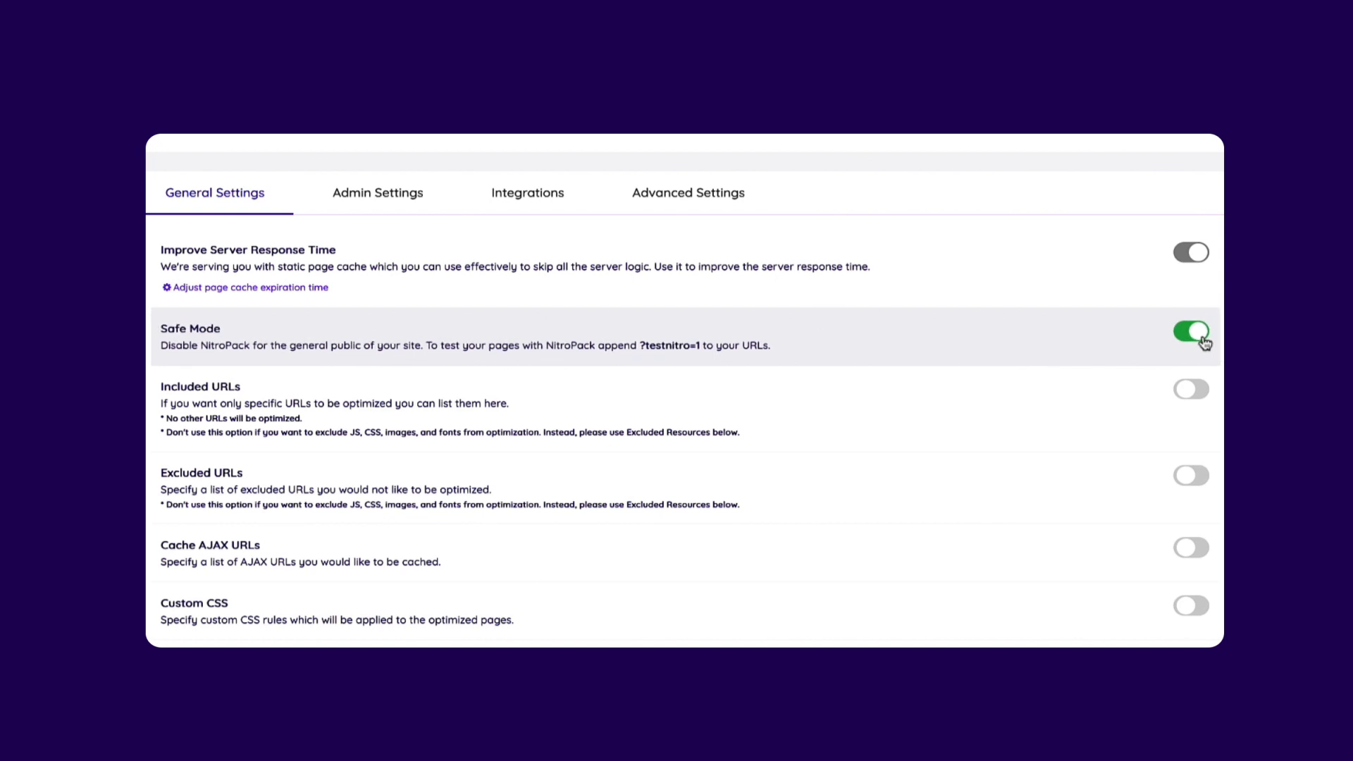
pyautogui.click(1192, 523)
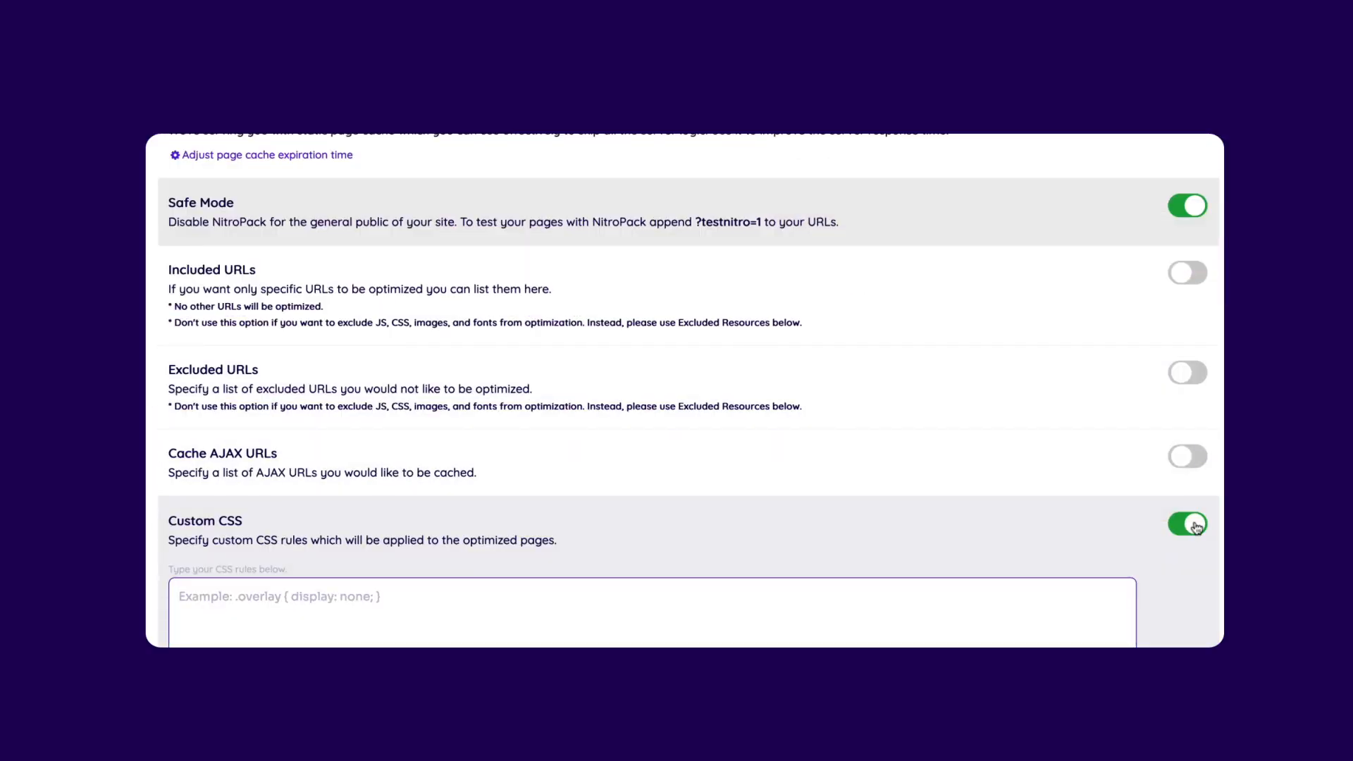
pyautogui.click(1188, 523)
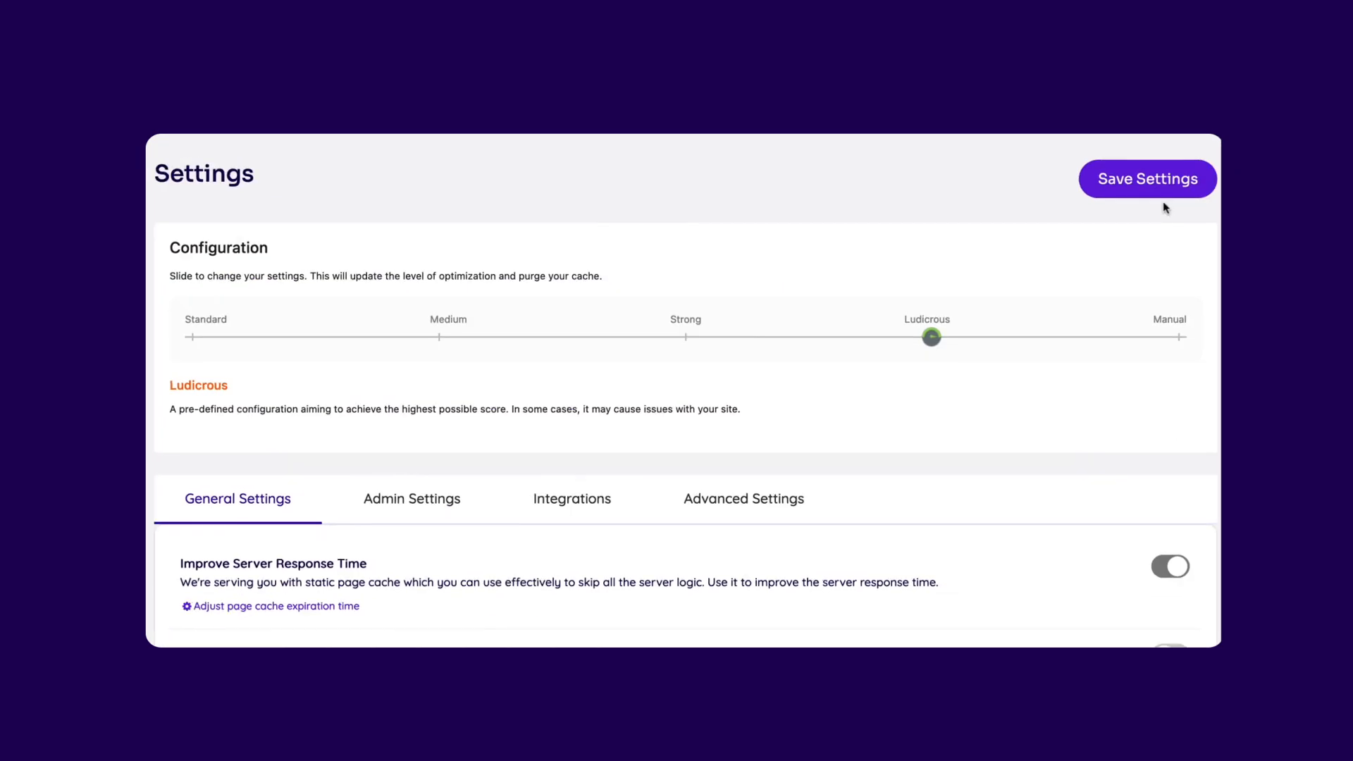
pyautogui.click(1147, 179)
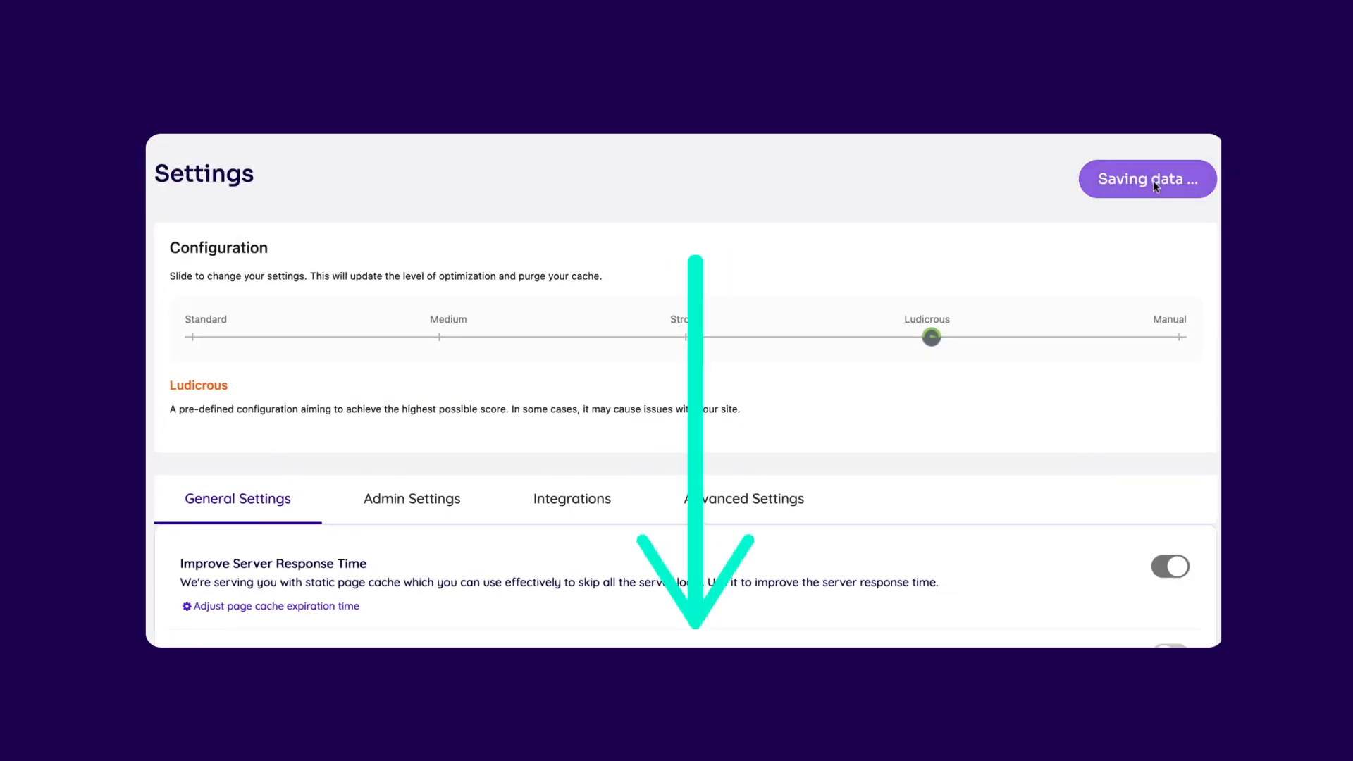